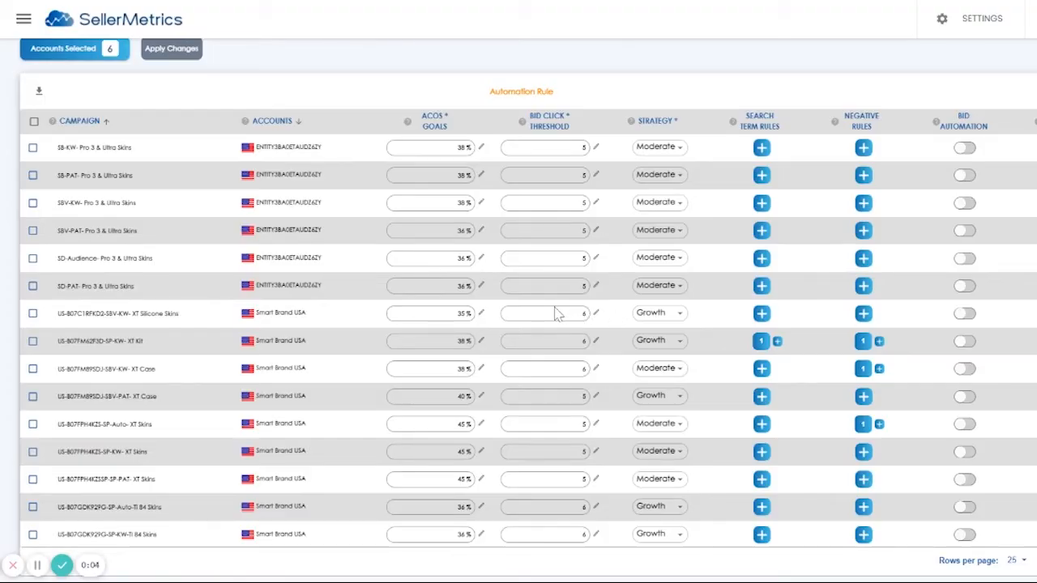
mouse_move(737, 104)
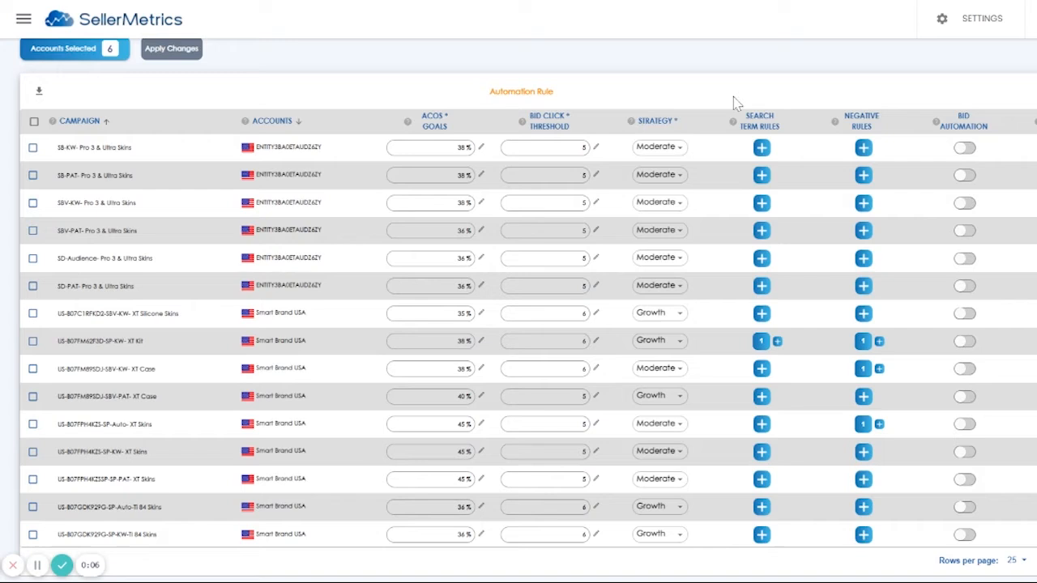
mouse_move(645, 129)
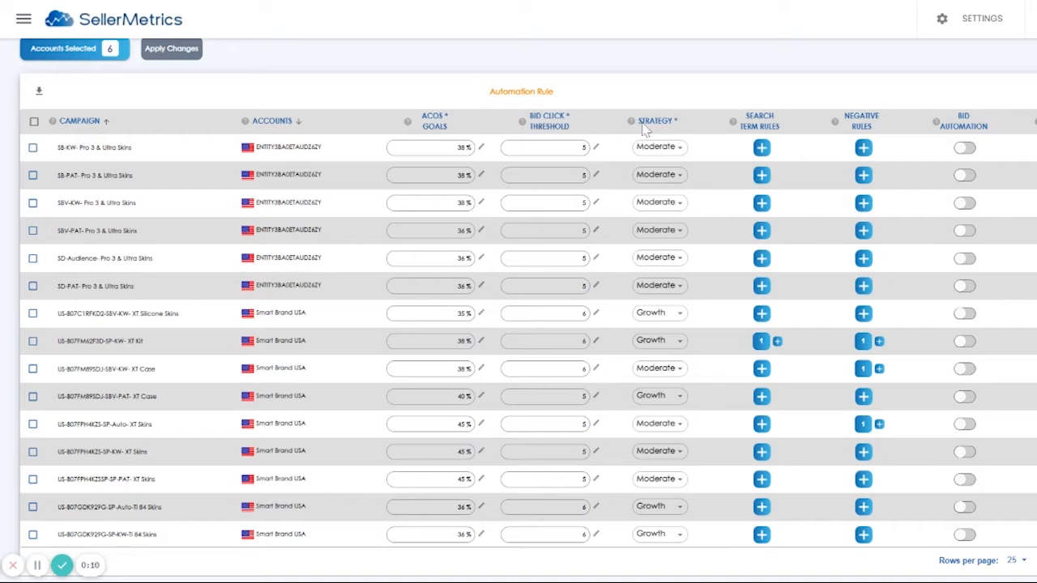
mouse_move(969, 136)
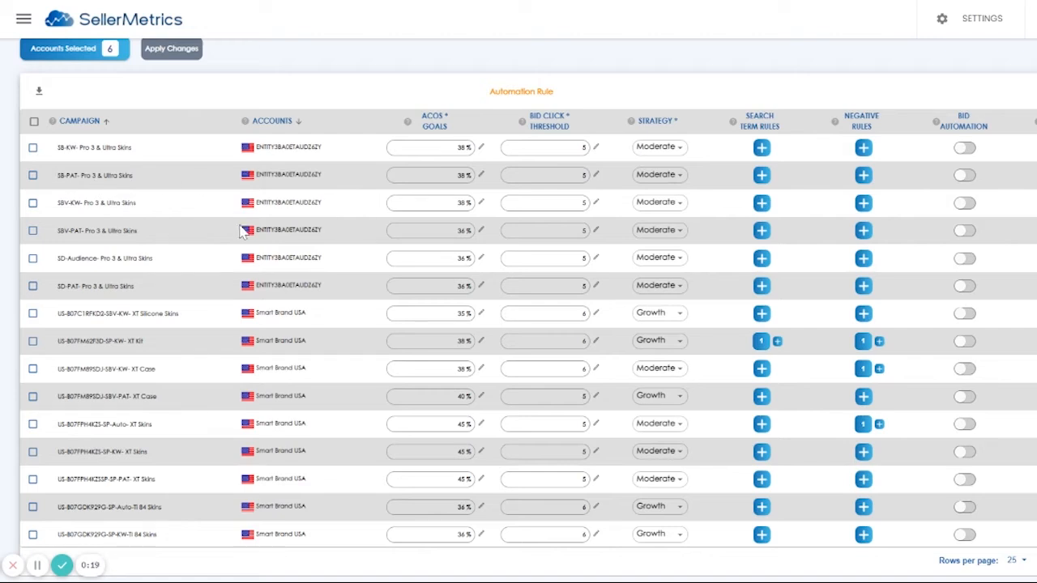
mouse_move(454, 129)
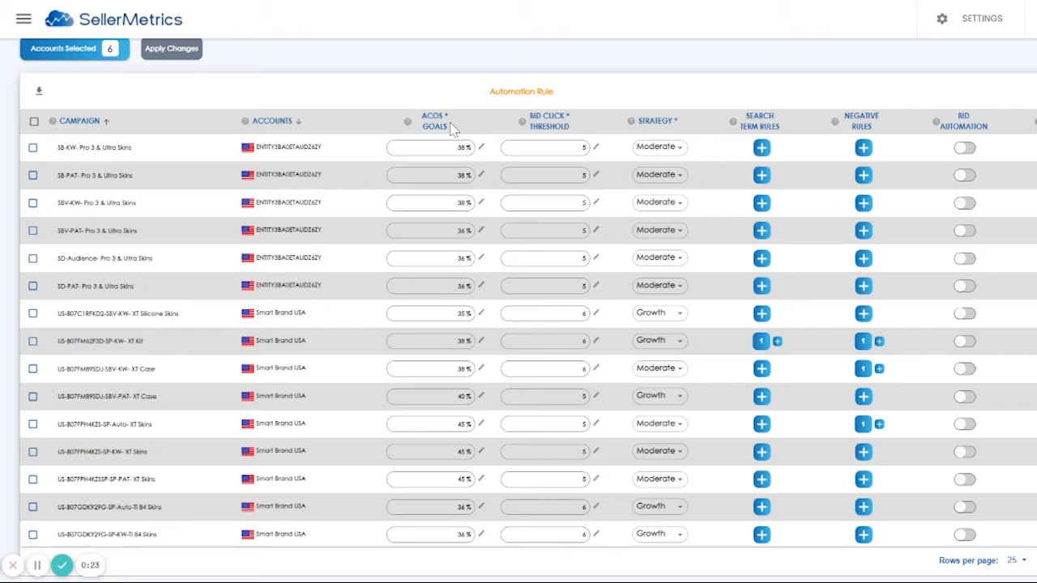
mouse_move(454, 130)
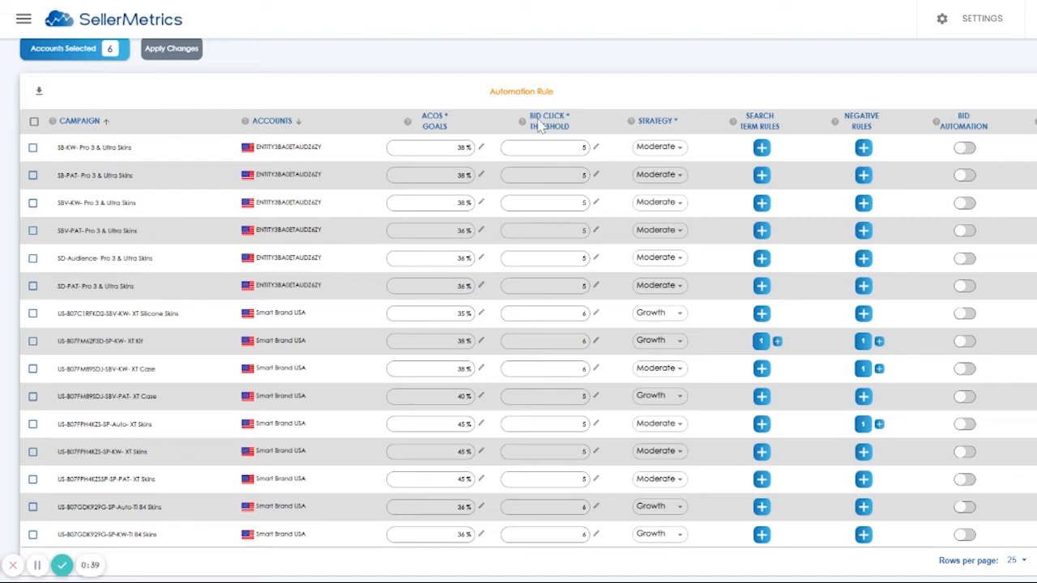
mouse_move(564, 139)
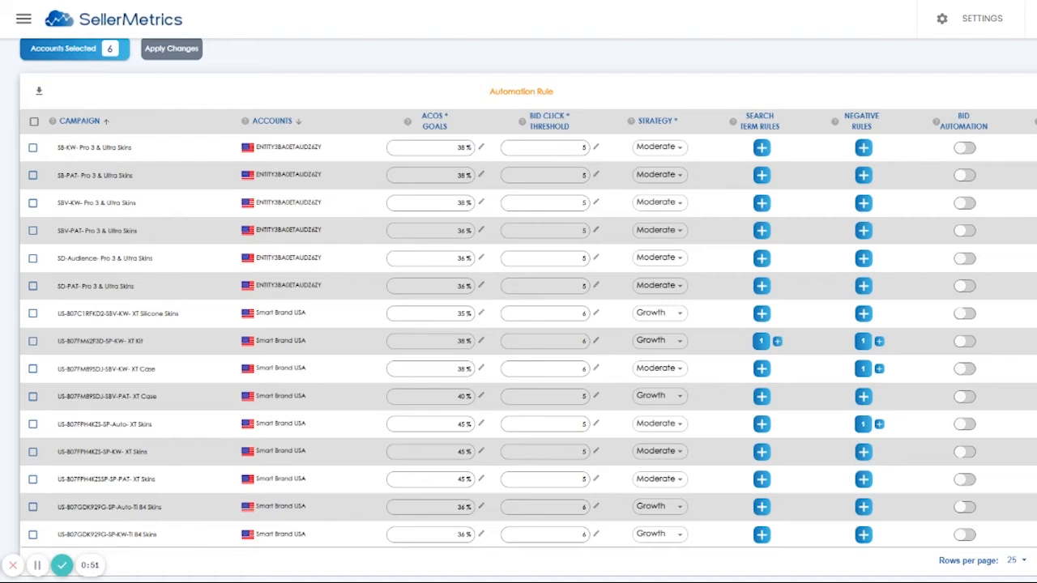
mouse_move(555, 155)
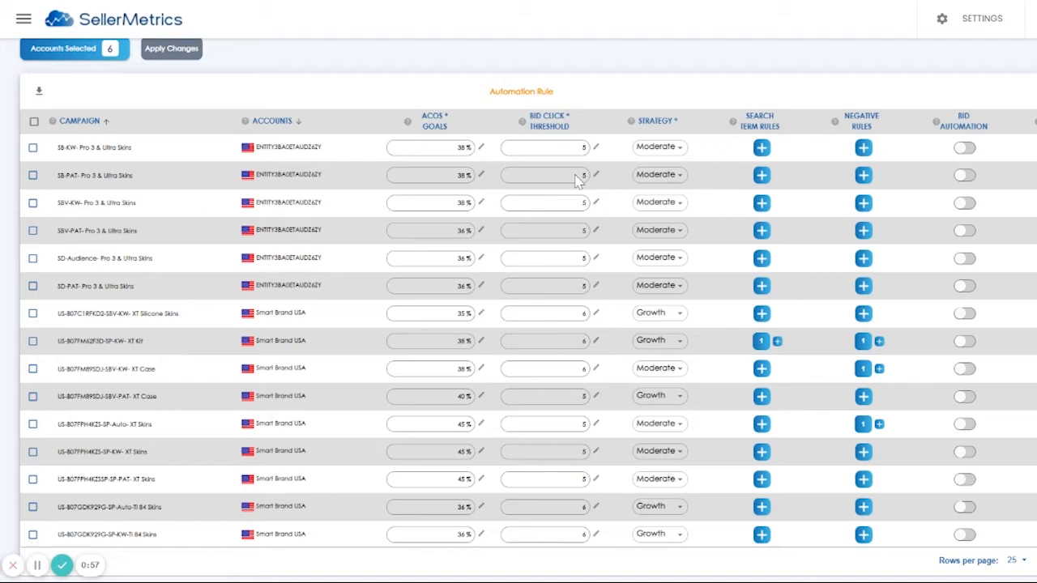
mouse_move(596, 207)
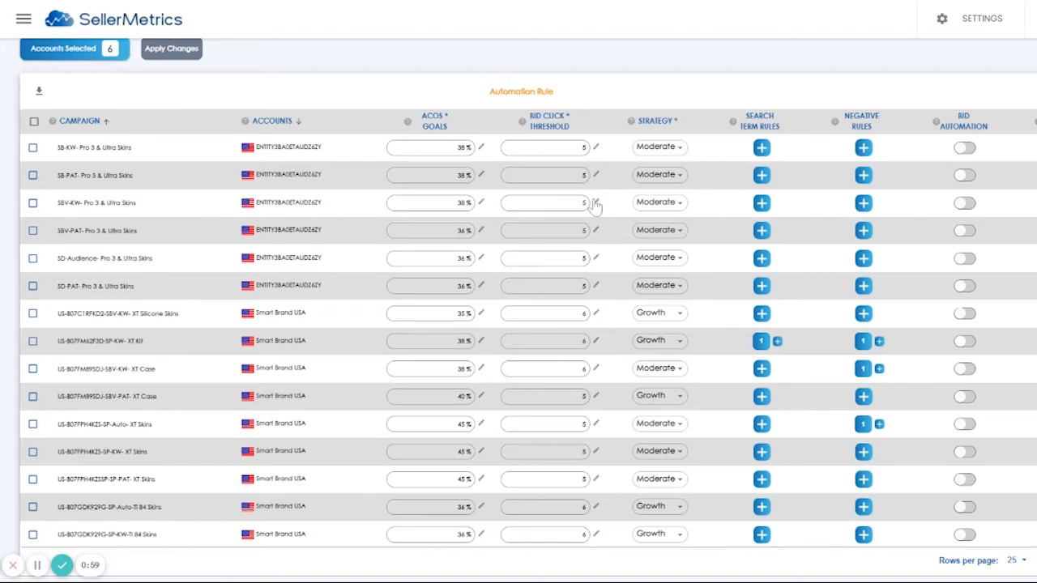
Step: Show the Optimize, Growth and Moderate strategy choices for the first campaign
click(658, 146)
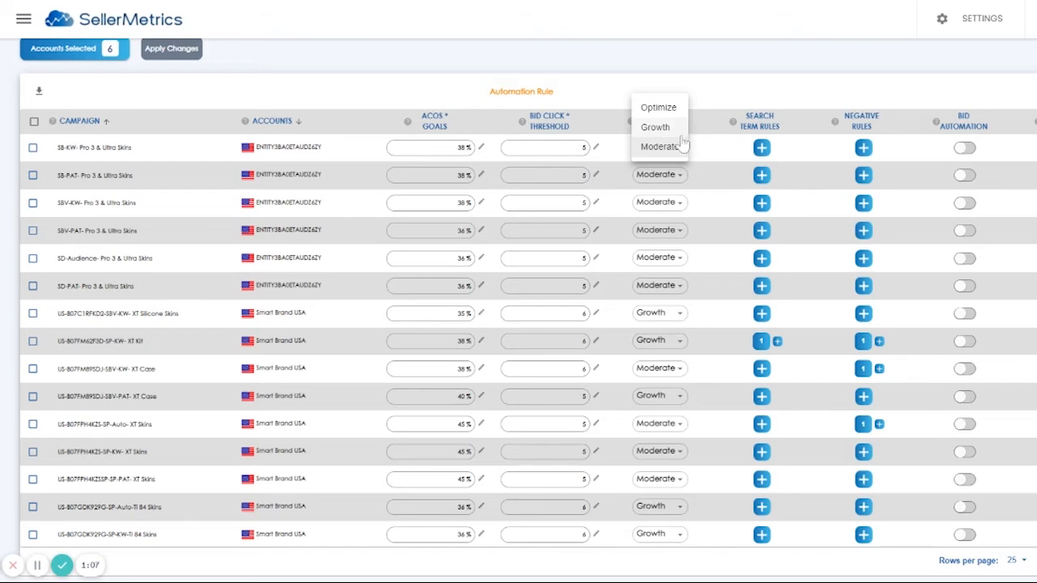
mouse_move(663, 133)
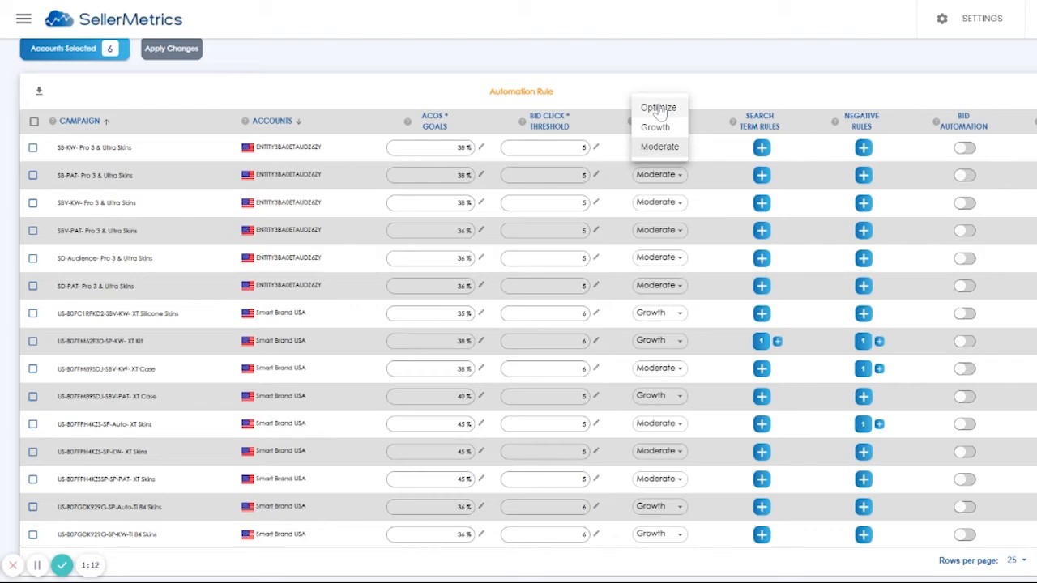
mouse_move(671, 137)
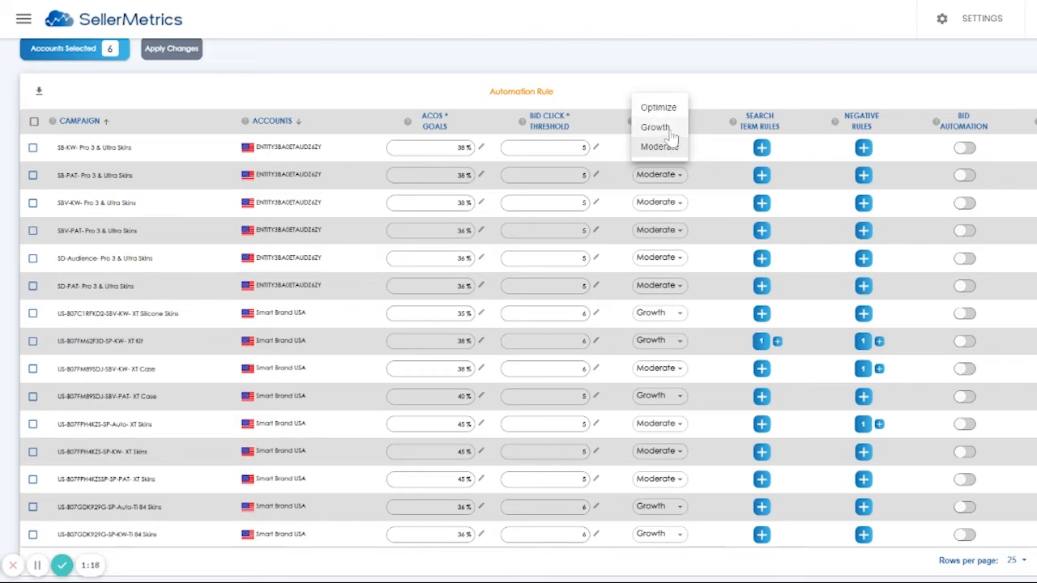
mouse_move(663, 137)
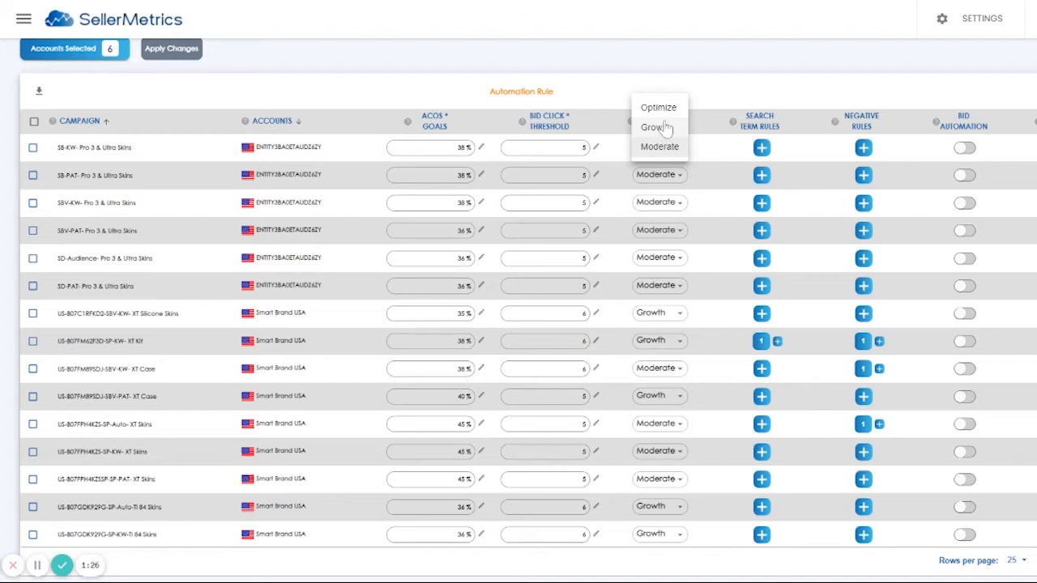
mouse_move(664, 127)
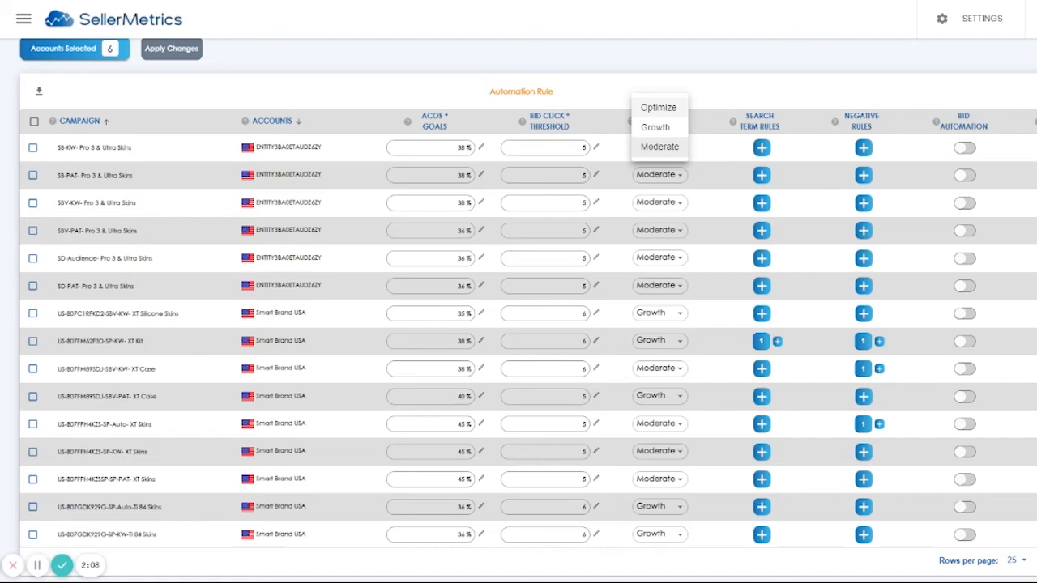
mouse_move(658, 107)
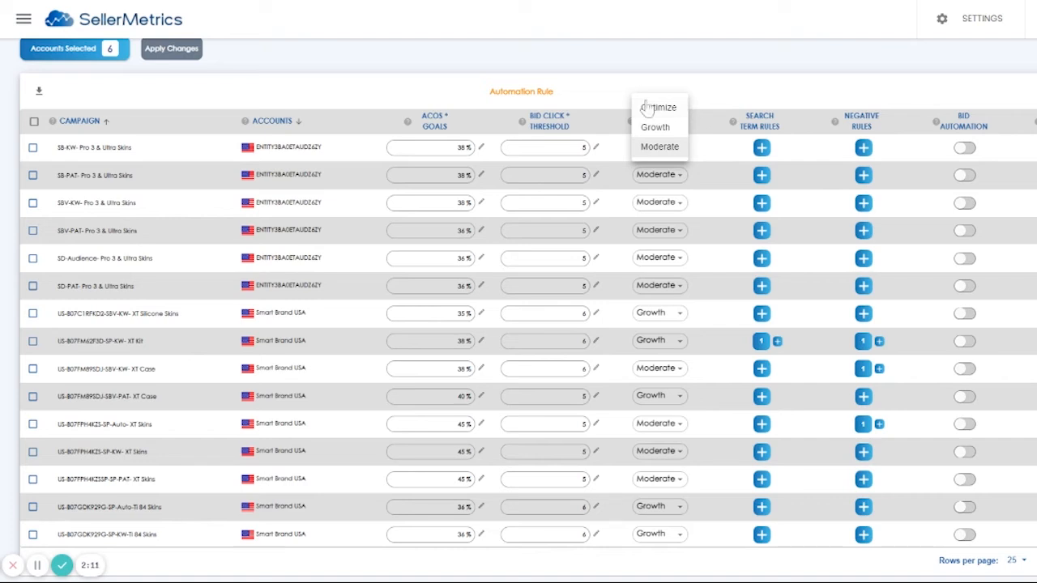
mouse_move(659, 146)
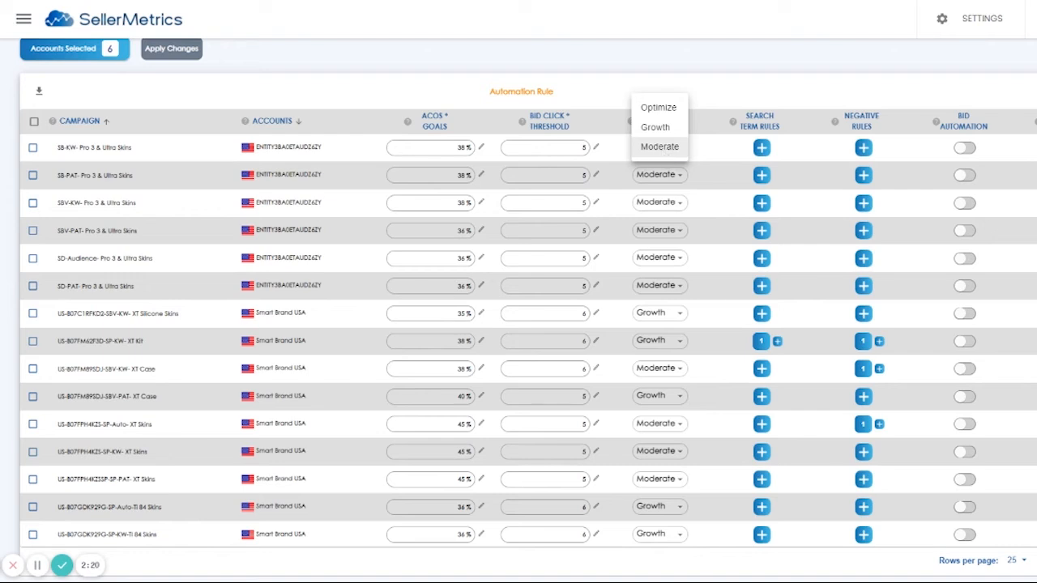
mouse_move(648, 126)
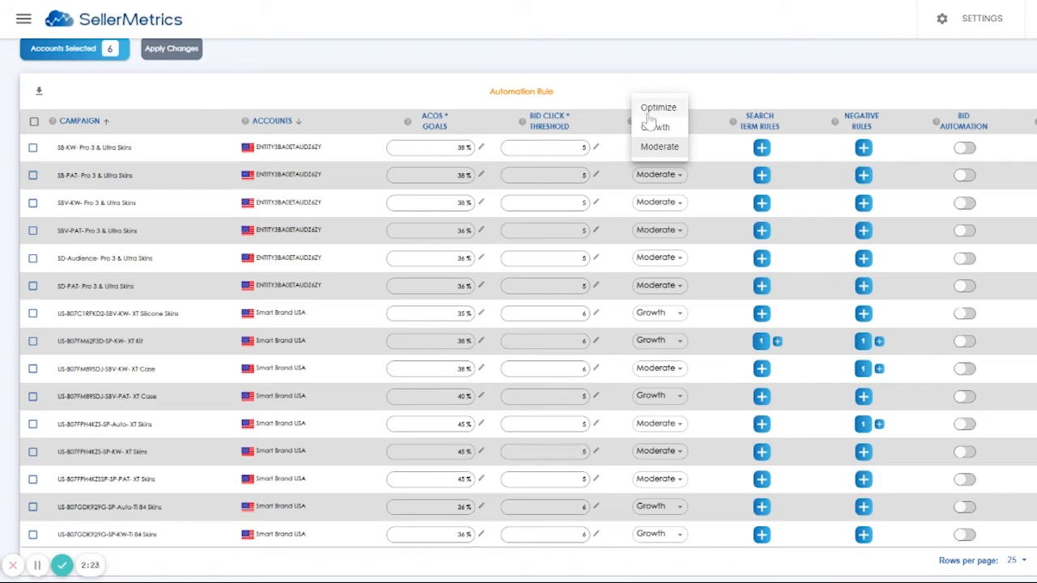
mouse_move(655, 146)
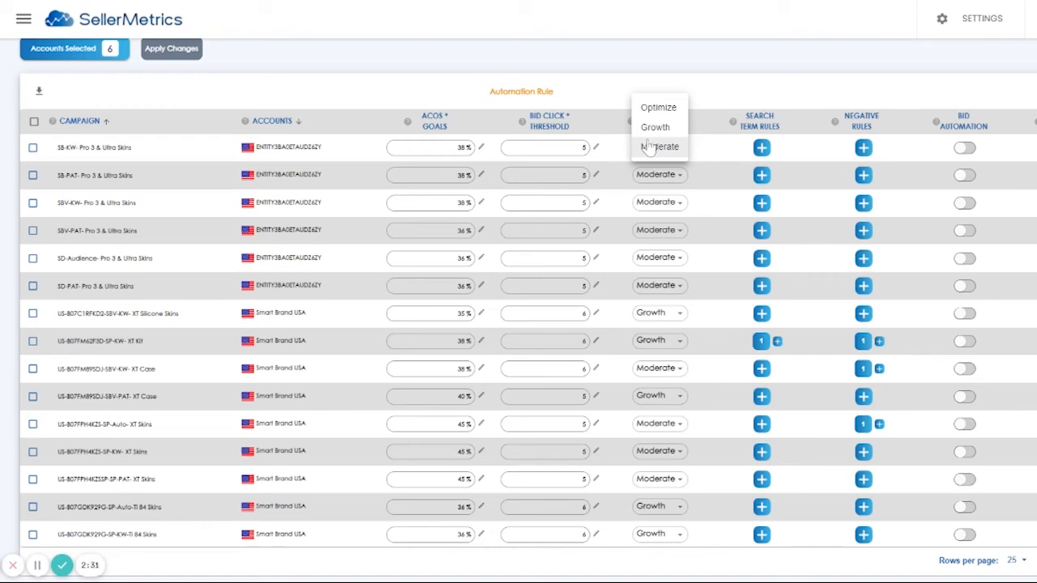
mouse_move(648, 145)
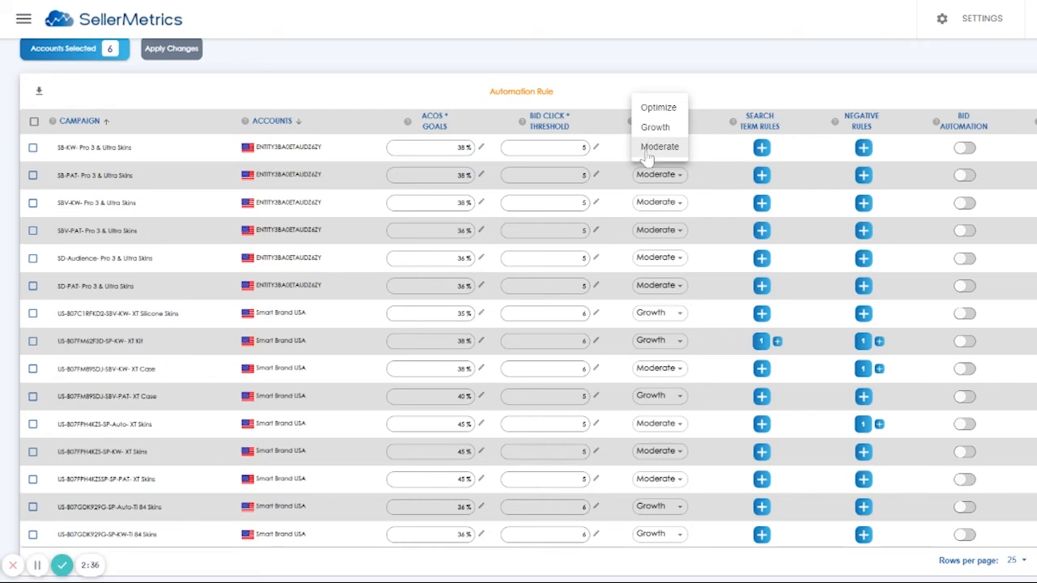
mouse_move(761, 324)
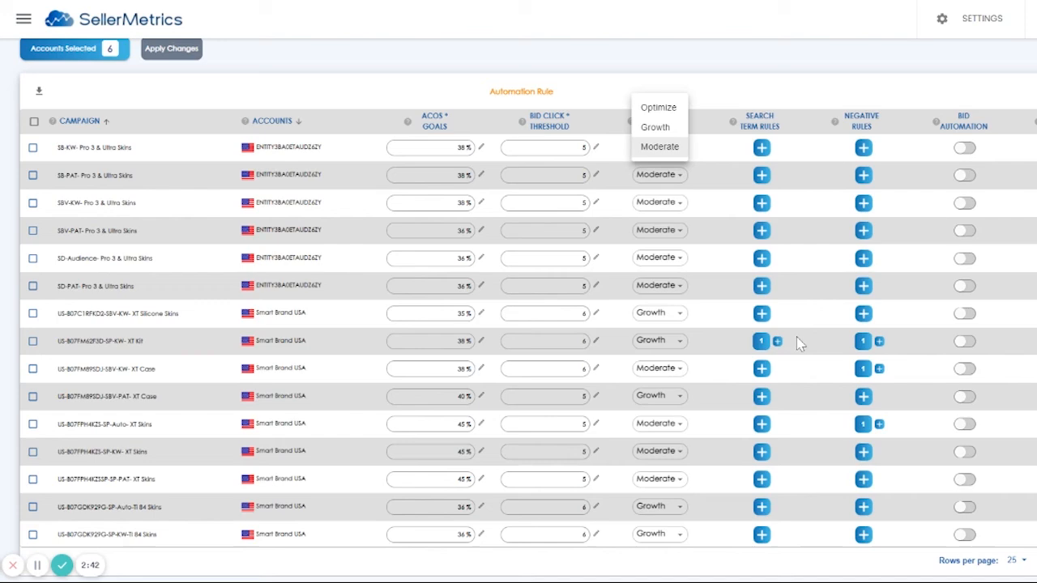
Step: Inspect the XT Case campaign's existing negative rule in the editor and return to the rules table
click(762, 341)
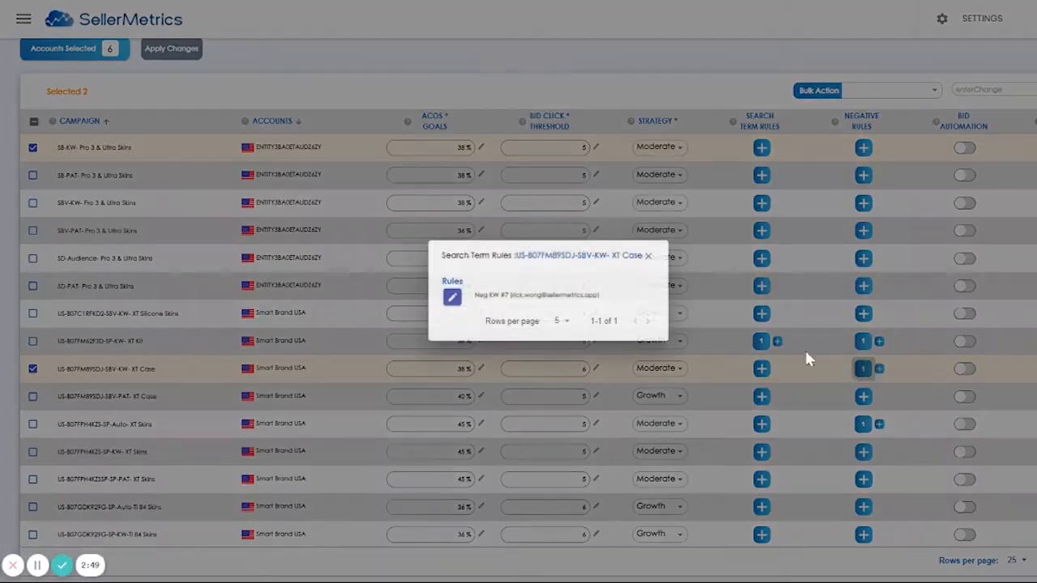
click(451, 297)
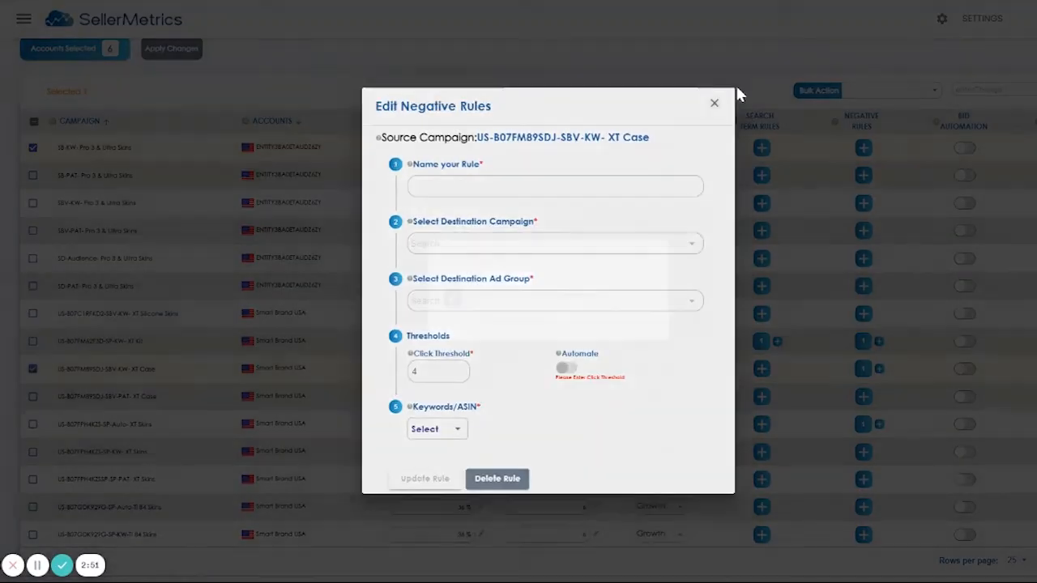
click(713, 104)
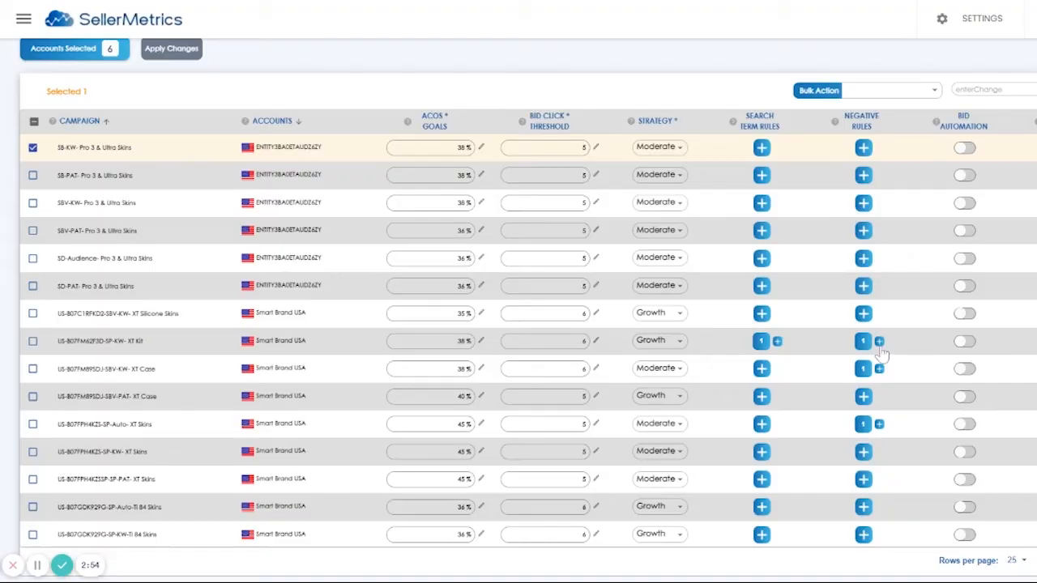
click(879, 341)
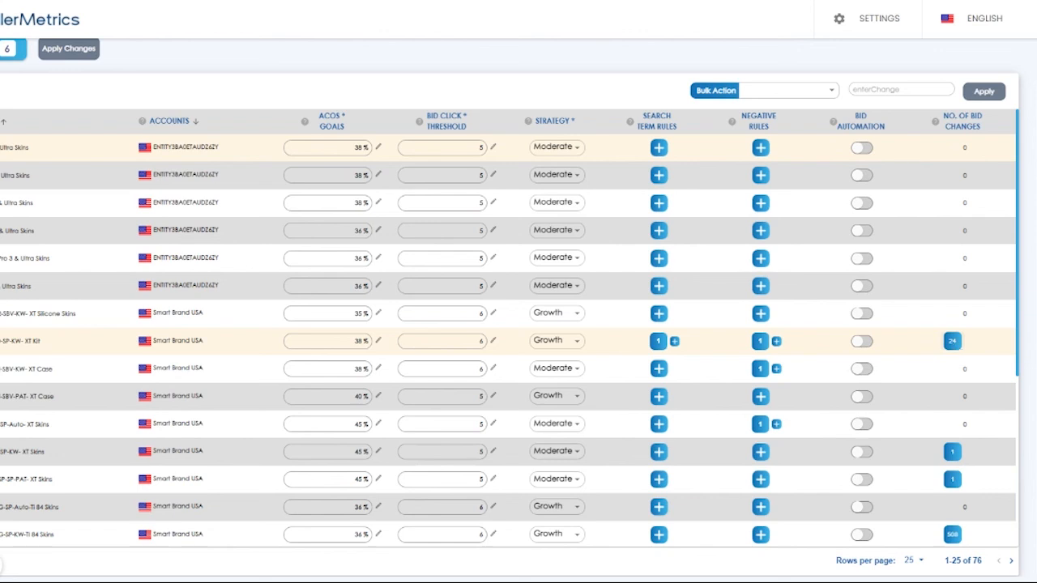
Step: Show the No. of Bid Changes counts for the Smart Brand Canada campaigns
click(952, 341)
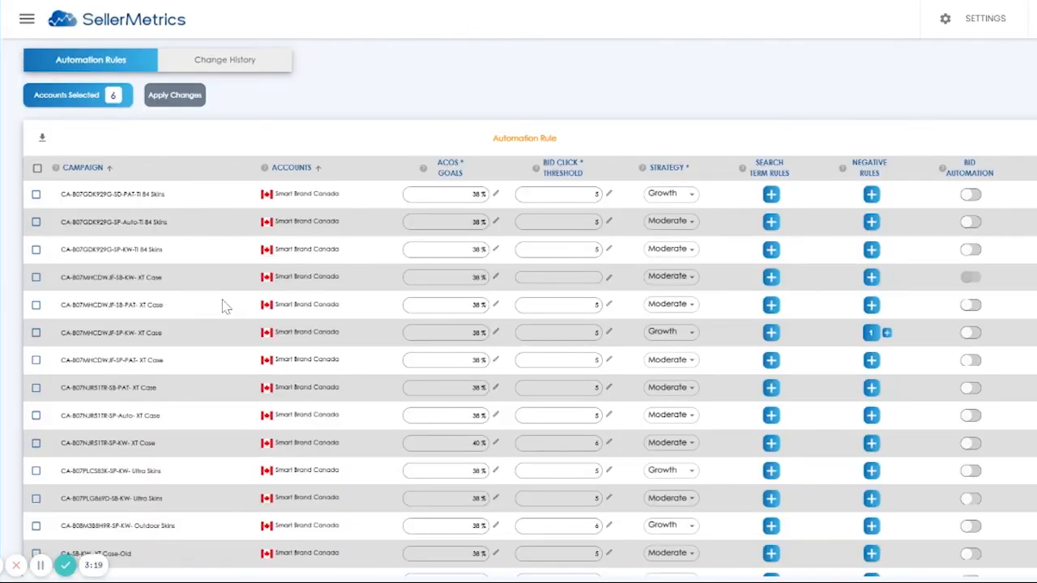
mouse_move(314, 225)
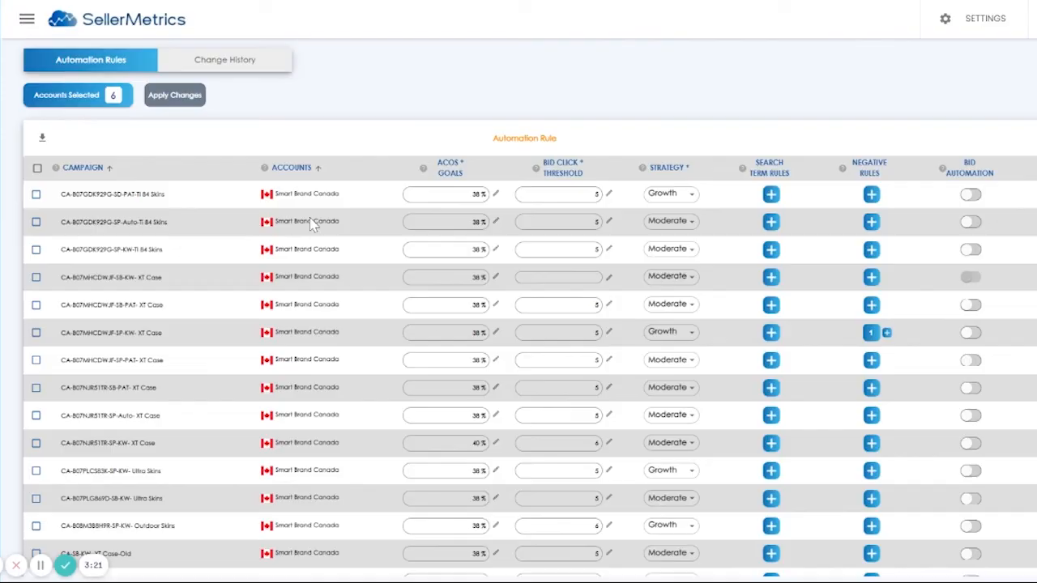